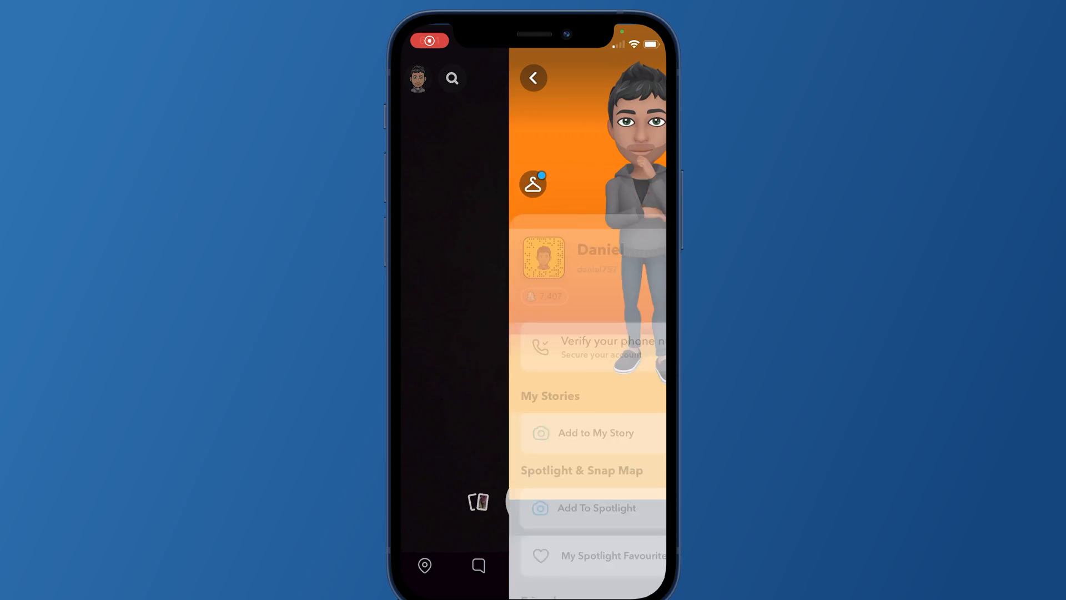
# Step: Open Settings from the profile gear and scroll down to Account Actions, showing Clear Conversations
pyautogui.click(532, 184)
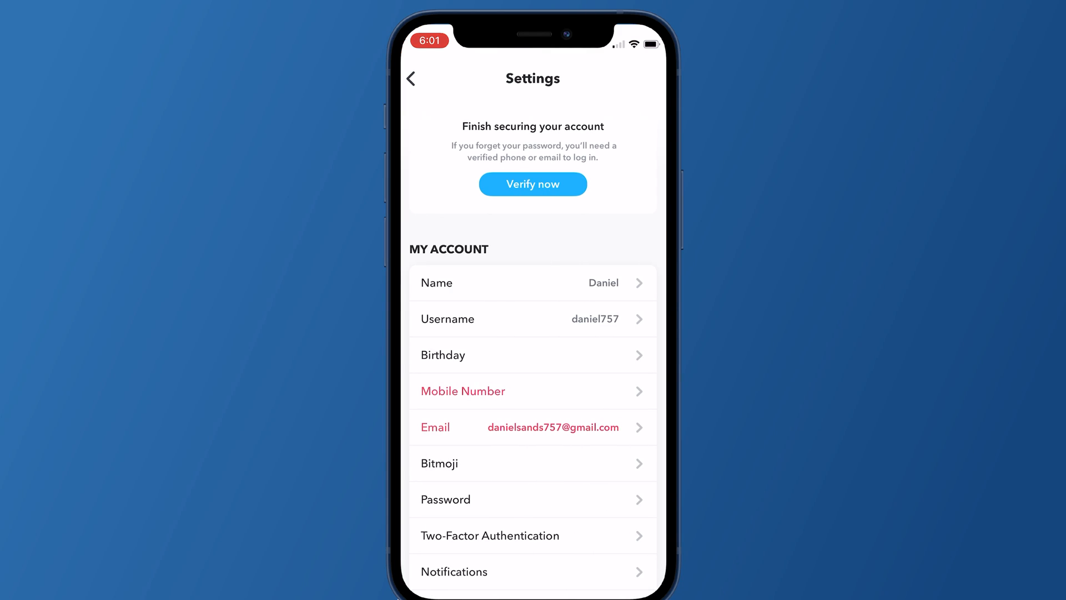
pyautogui.scroll(-3)
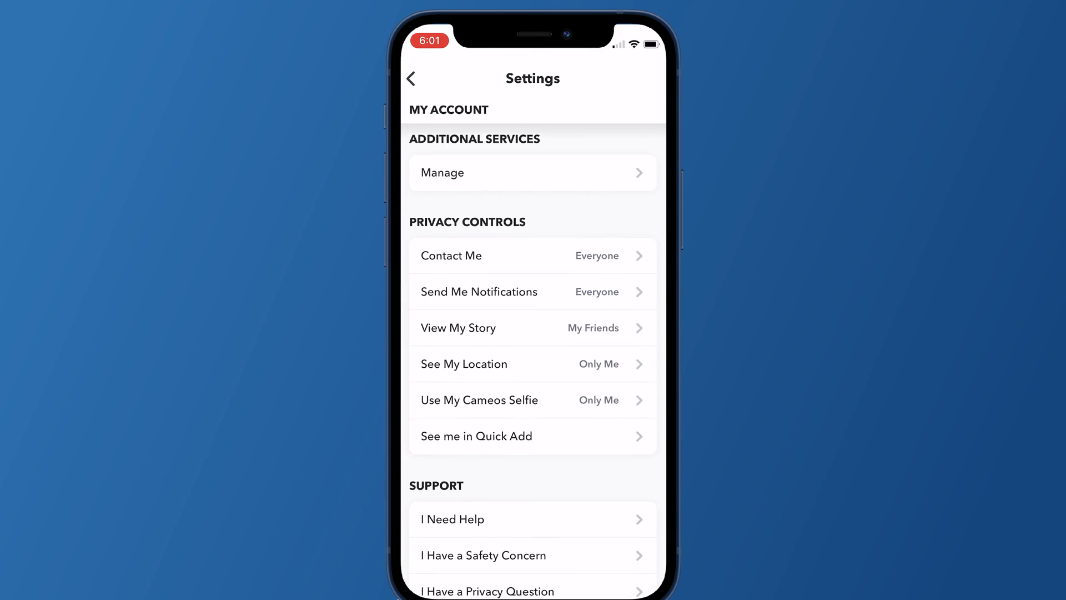
pyautogui.scroll(-3)
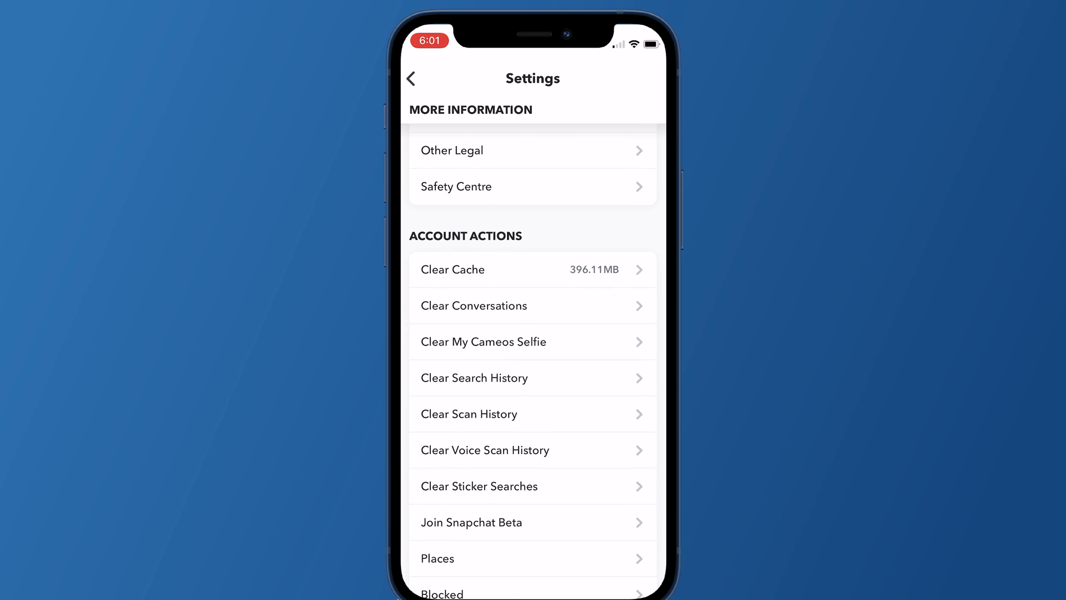